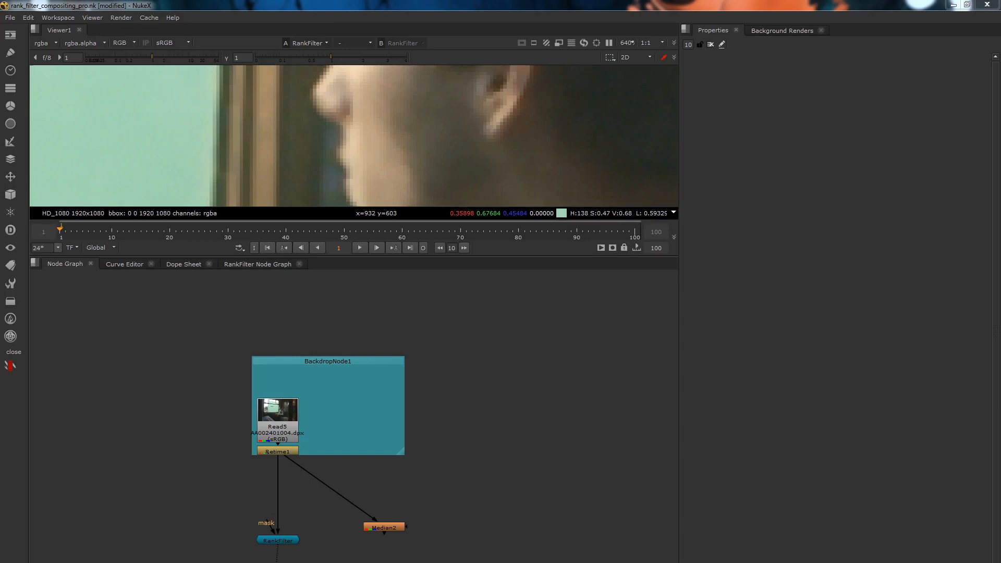
mouse_move(511, 261)
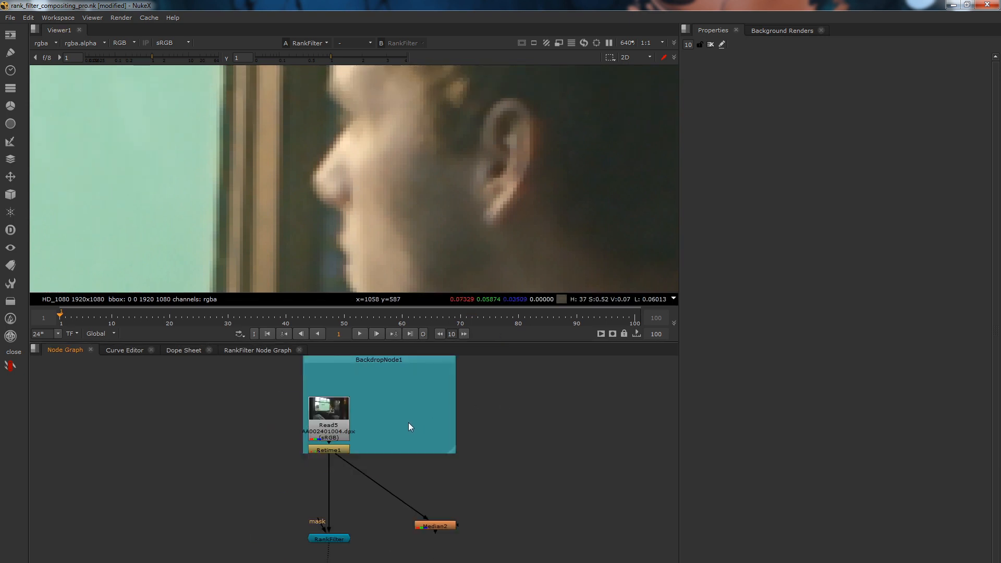
mouse_move(401, 425)
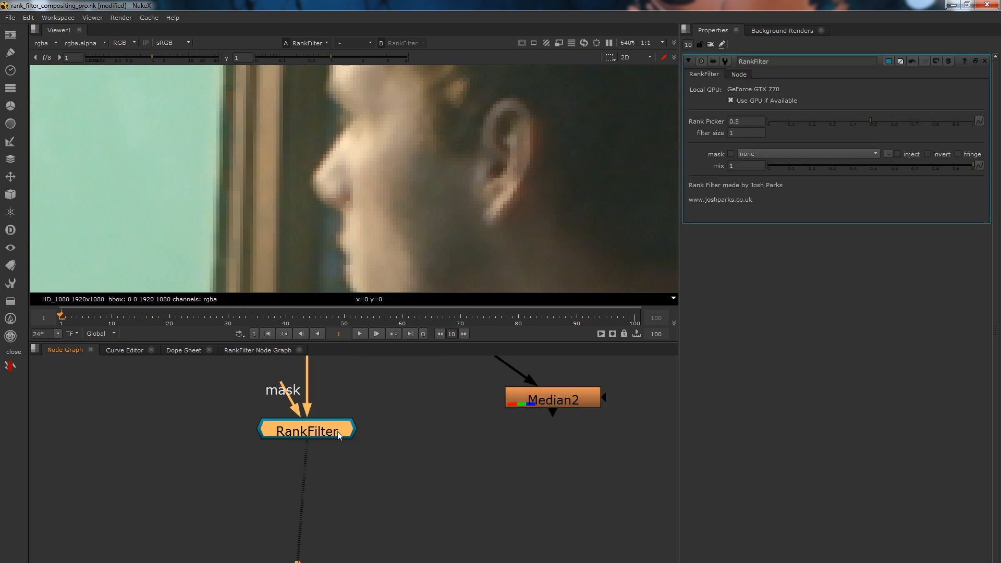
mouse_move(356, 414)
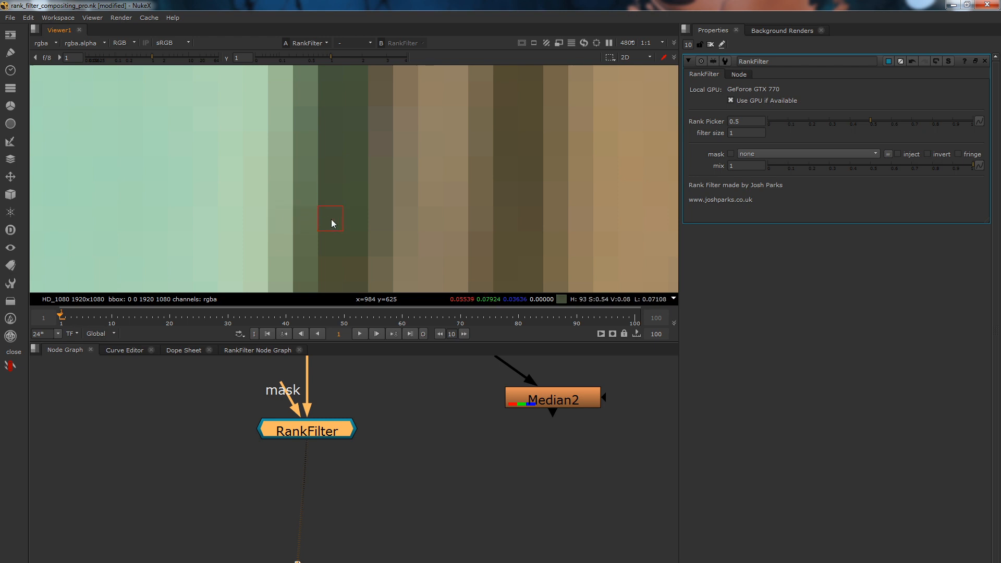
mouse_move(337, 211)
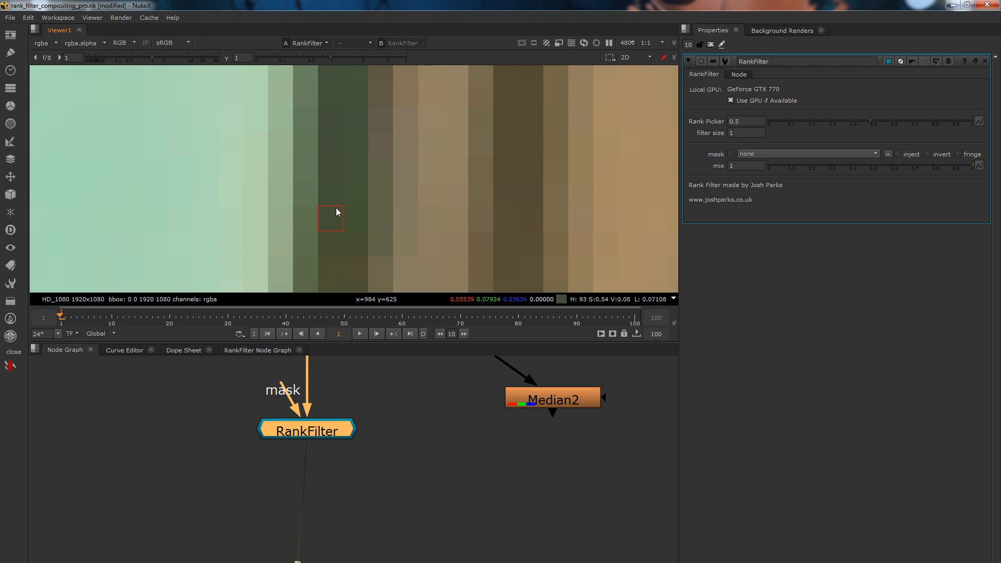
mouse_move(449, 287)
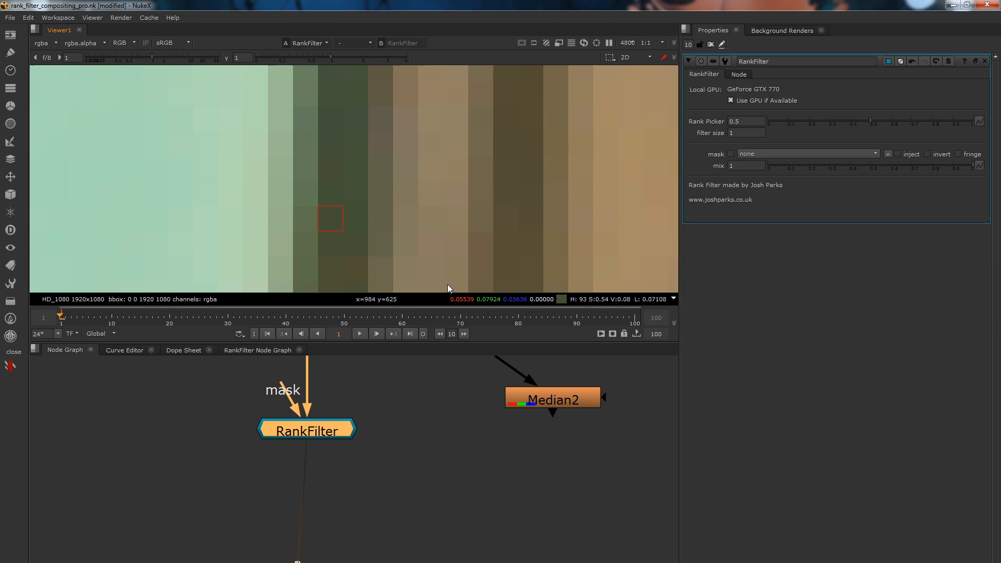
mouse_move(338, 426)
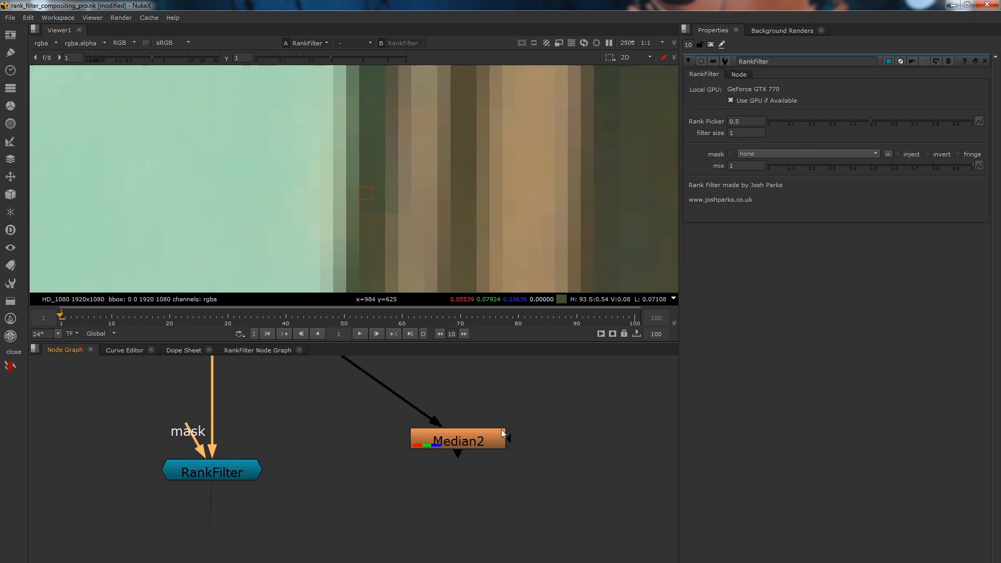
left_click(458, 441)
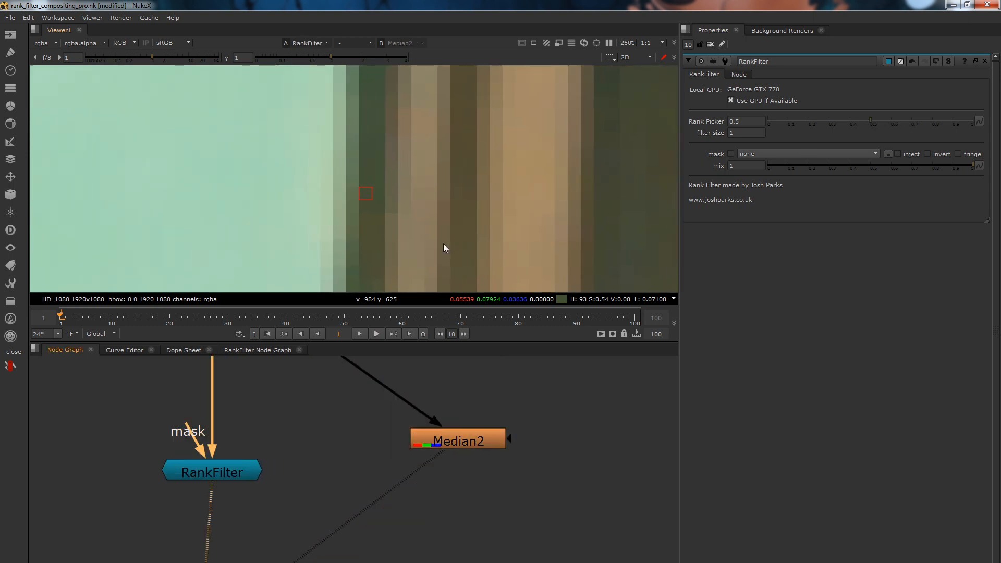
mouse_move(338, 182)
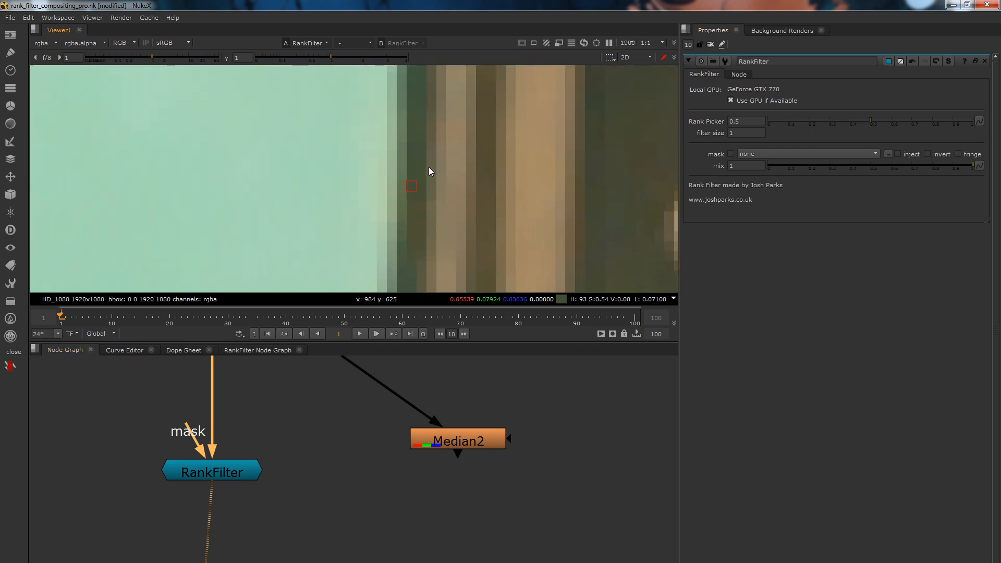
mouse_move(861, 126)
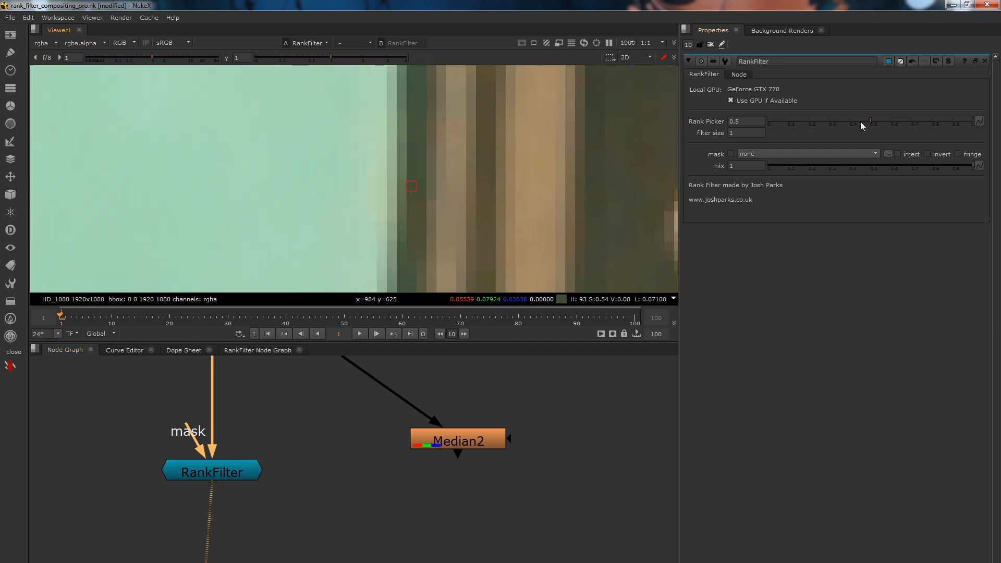
- Sweep RankFilter's Rank Picker from near minimum to about 0.425, settling at 0.58
left_click_drag(871, 124, 785, 124)
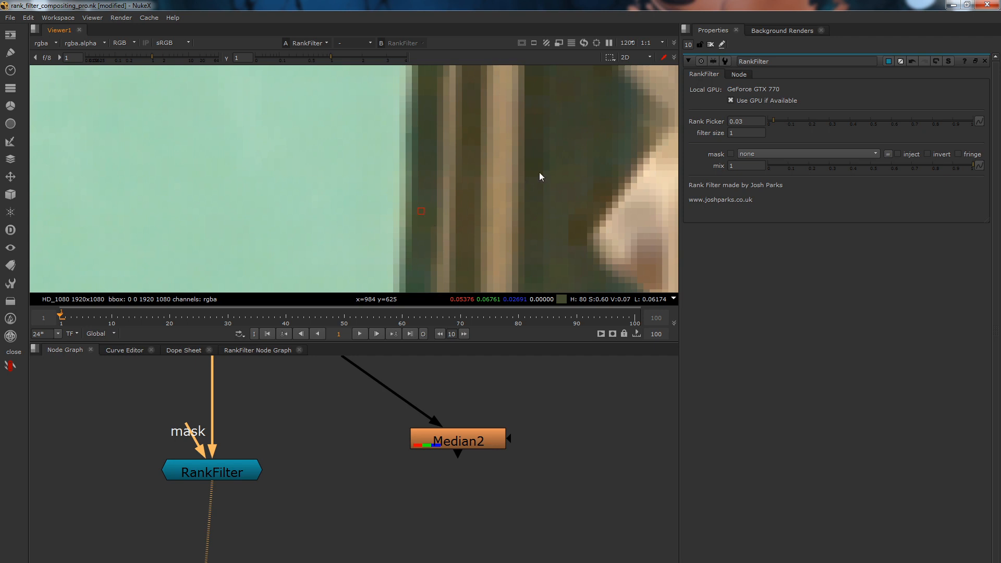
left_click_drag(772, 121, 856, 125)
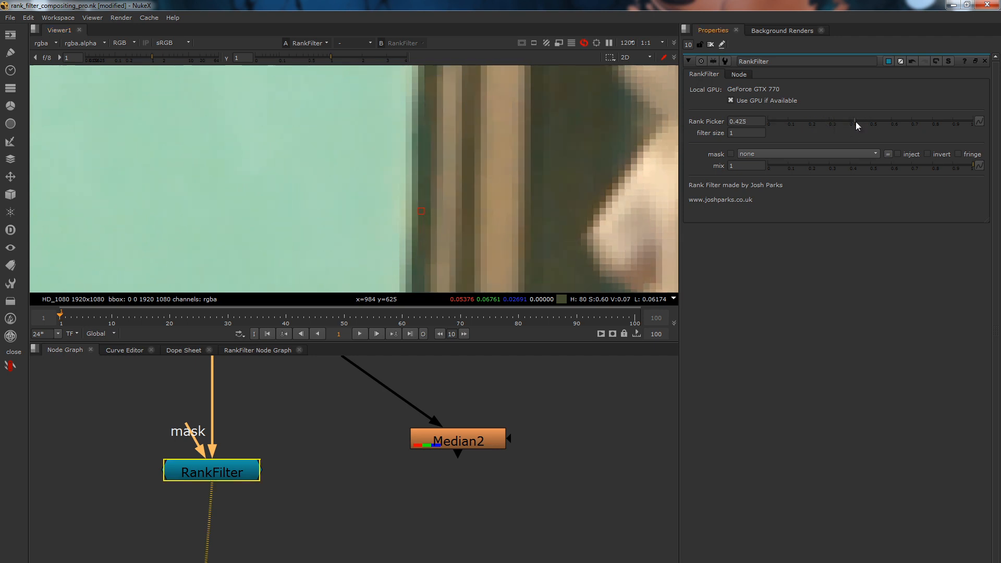
left_click_drag(856, 121, 956, 121)
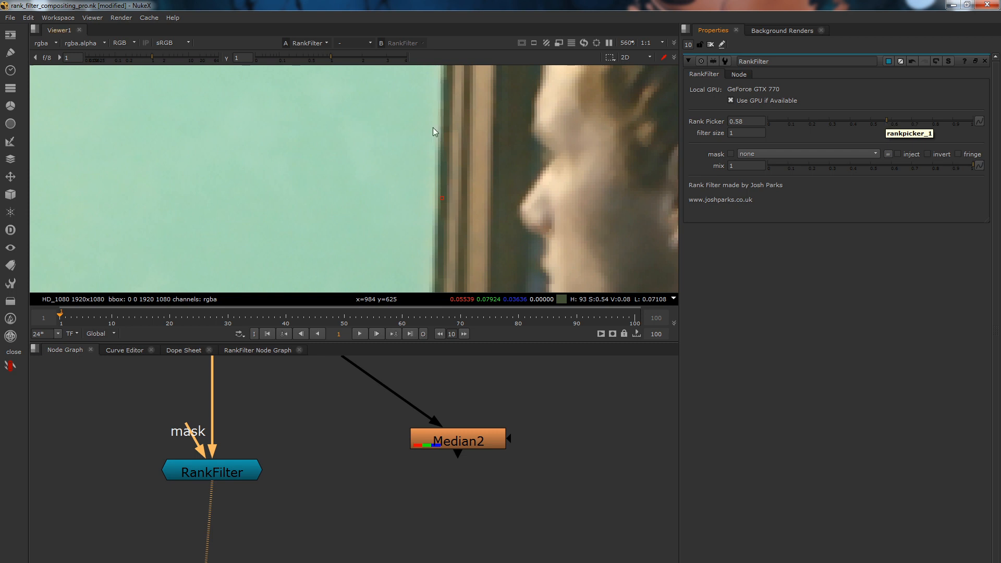
mouse_move(256, 428)
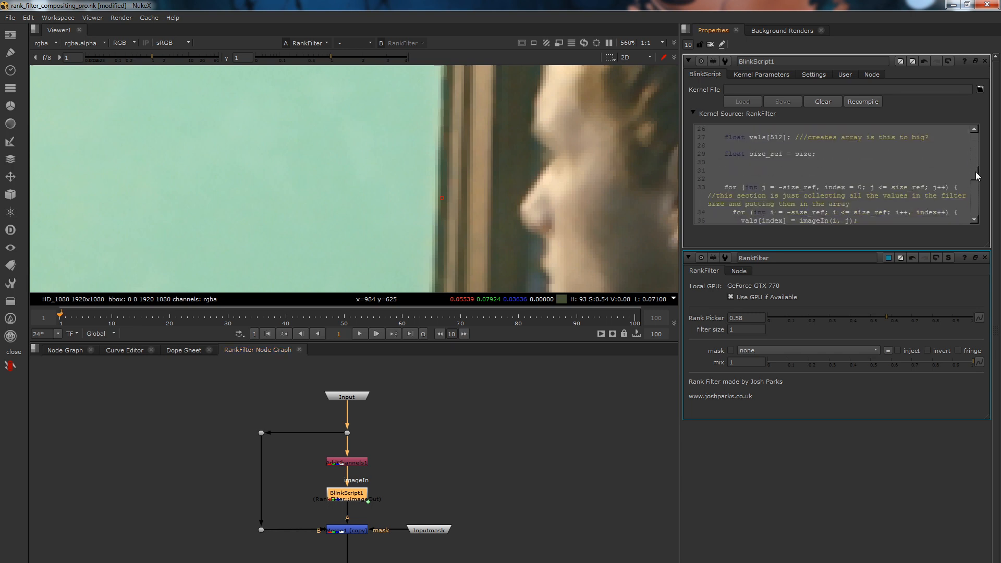
- Scroll through RankFilter's BlinkScript sorting code, then return to the main node graph
scroll("down", 3)
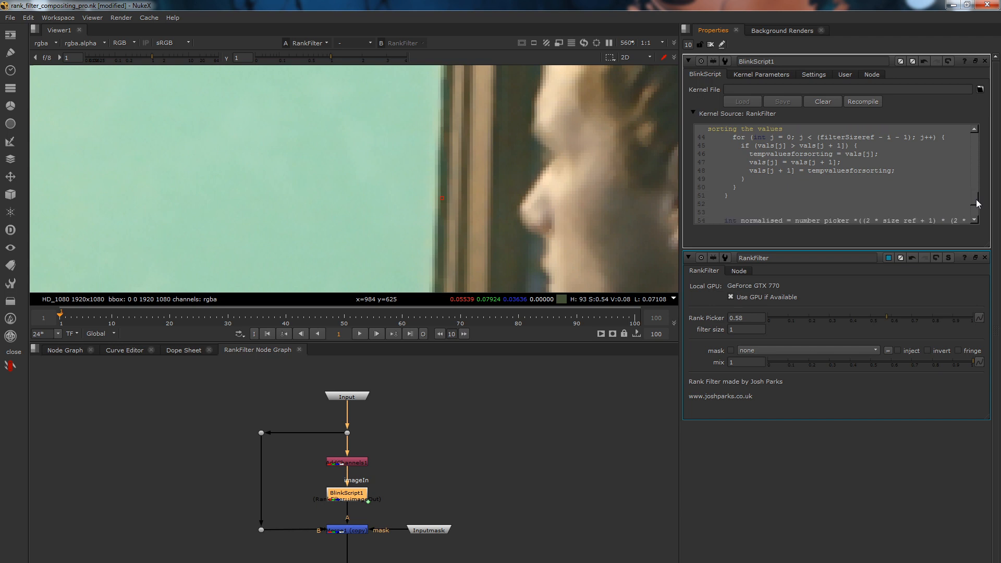
left_click(65, 350)
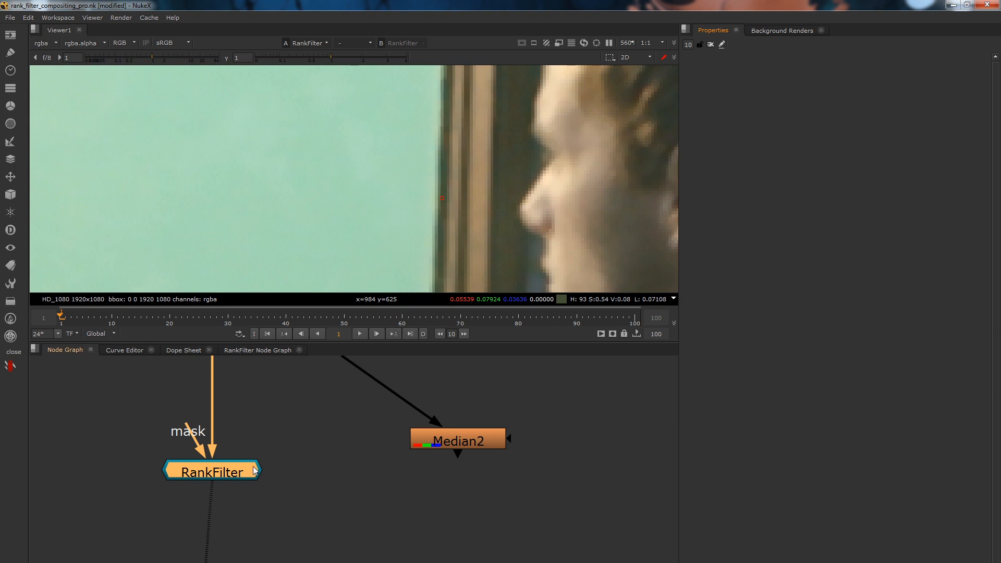
- Reopen RankFilter, set filter size 4 and lower Rank Picker to 0.135
double_click(211, 471)
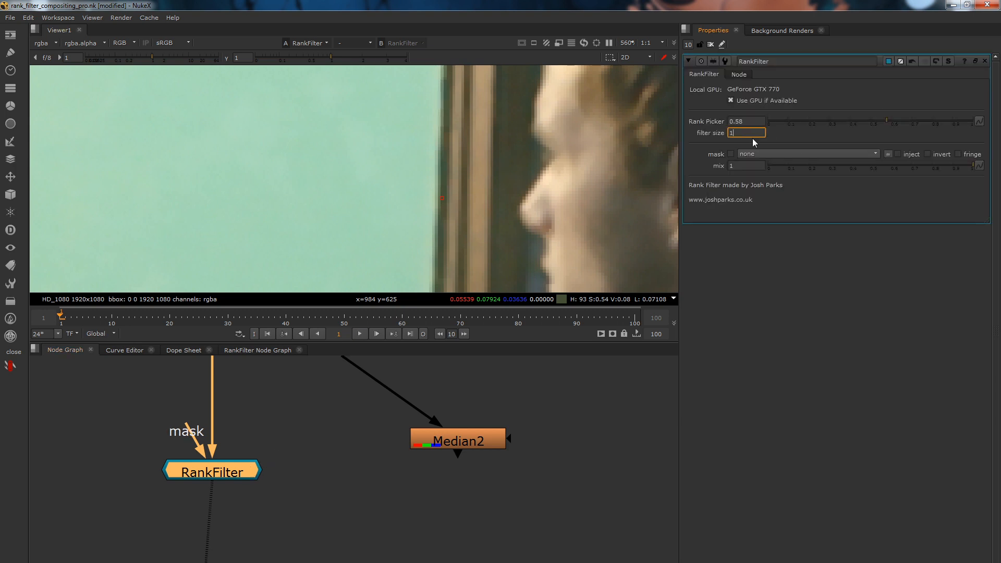
type("2")
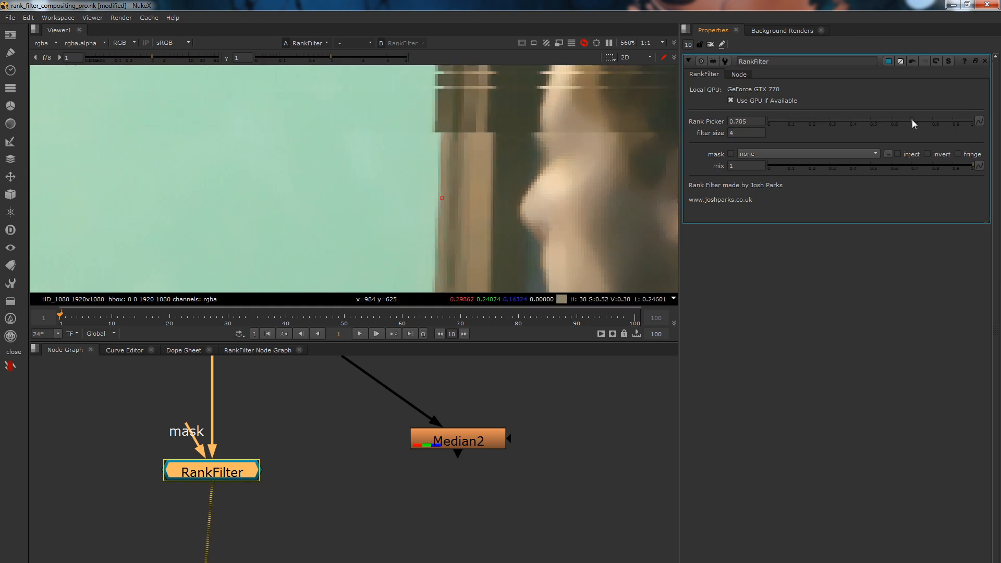
left_click_drag(913, 122, 795, 122)
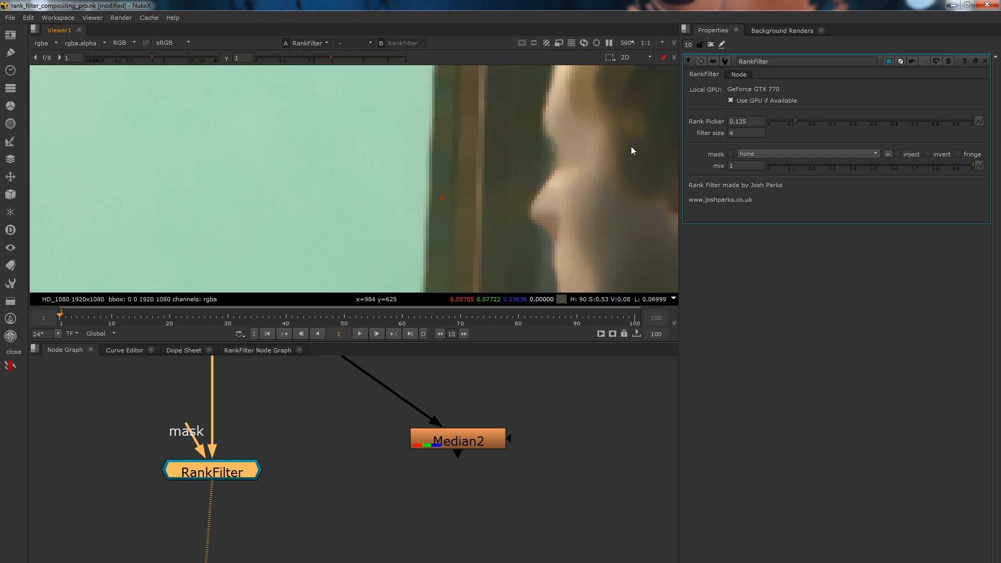
- Restore RankFilter to Rank Picker 0.5 and filter size 1, deselecting the node
left_click(581, 313)
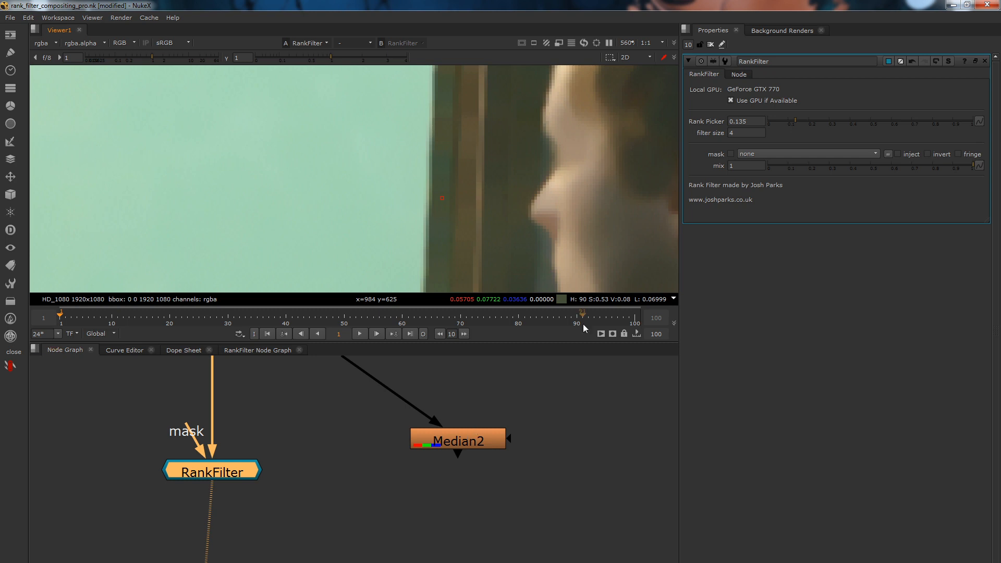
left_click_drag(795, 120, 872, 120)
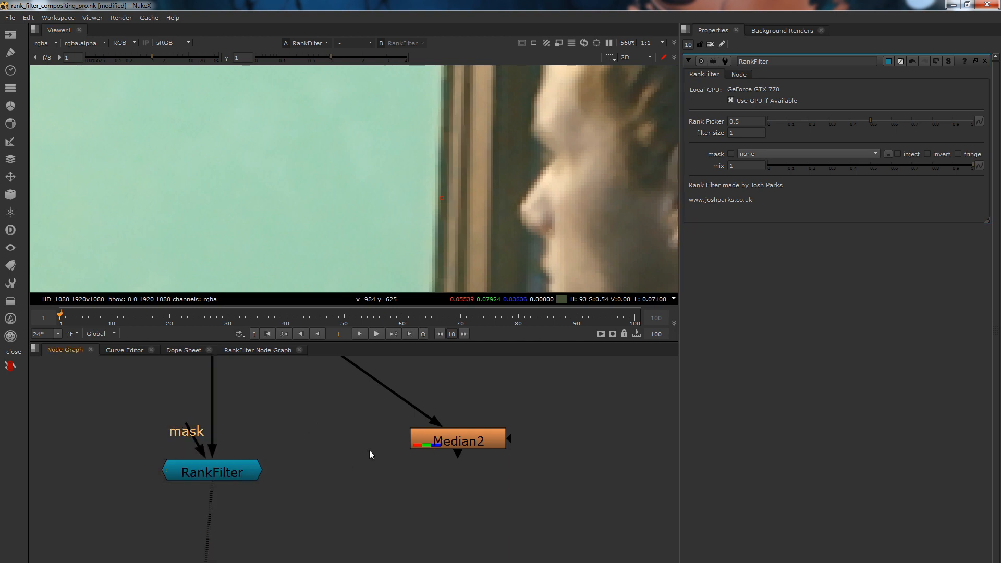
mouse_move(359, 443)
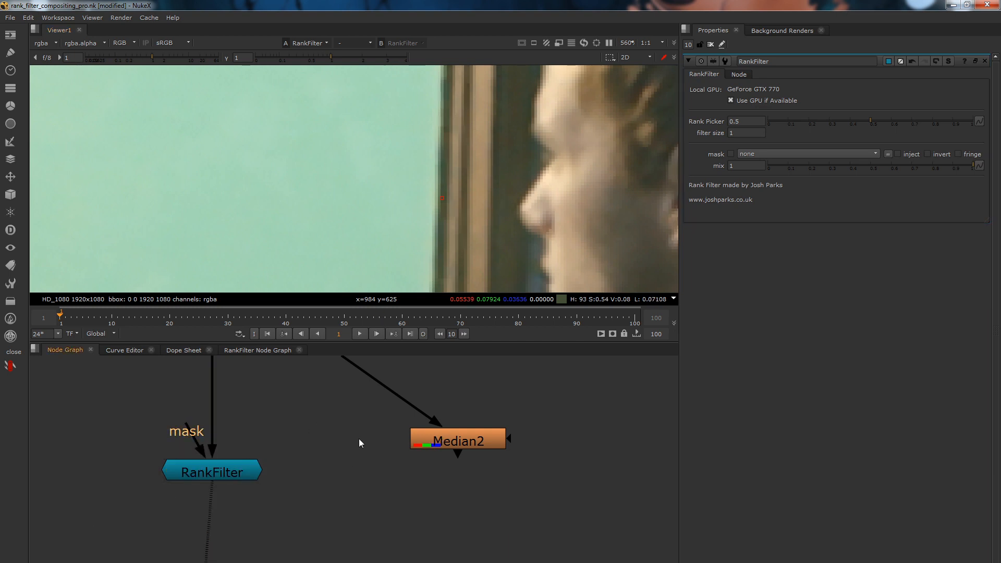